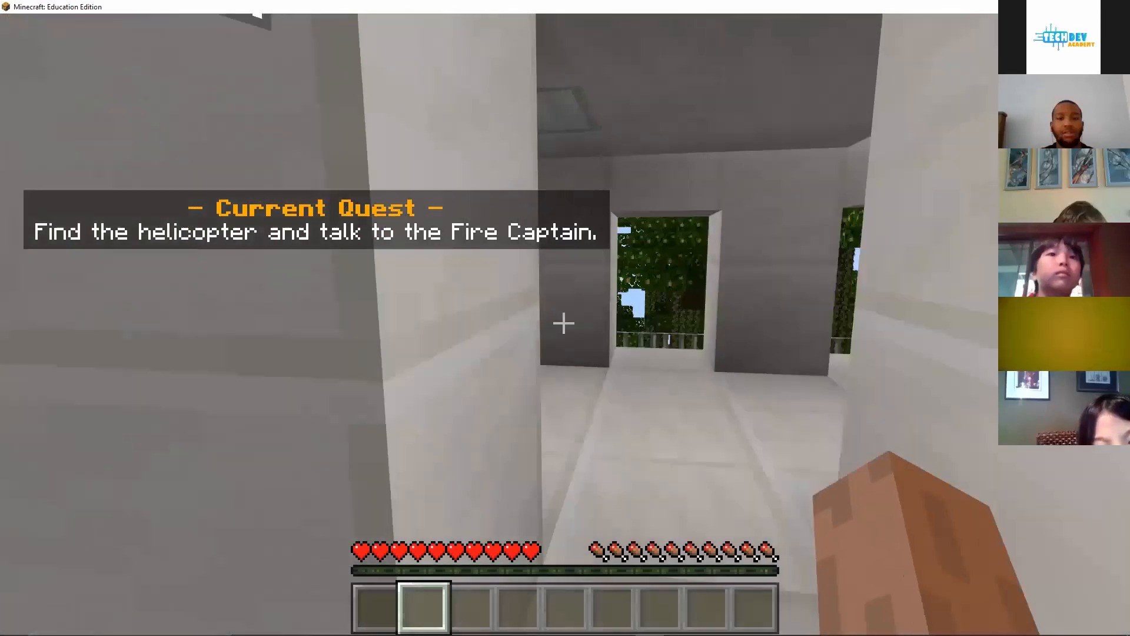
Talk to the Fire Captain in the helicopter and answer 'Let's go!' to teleport
click(561, 323)
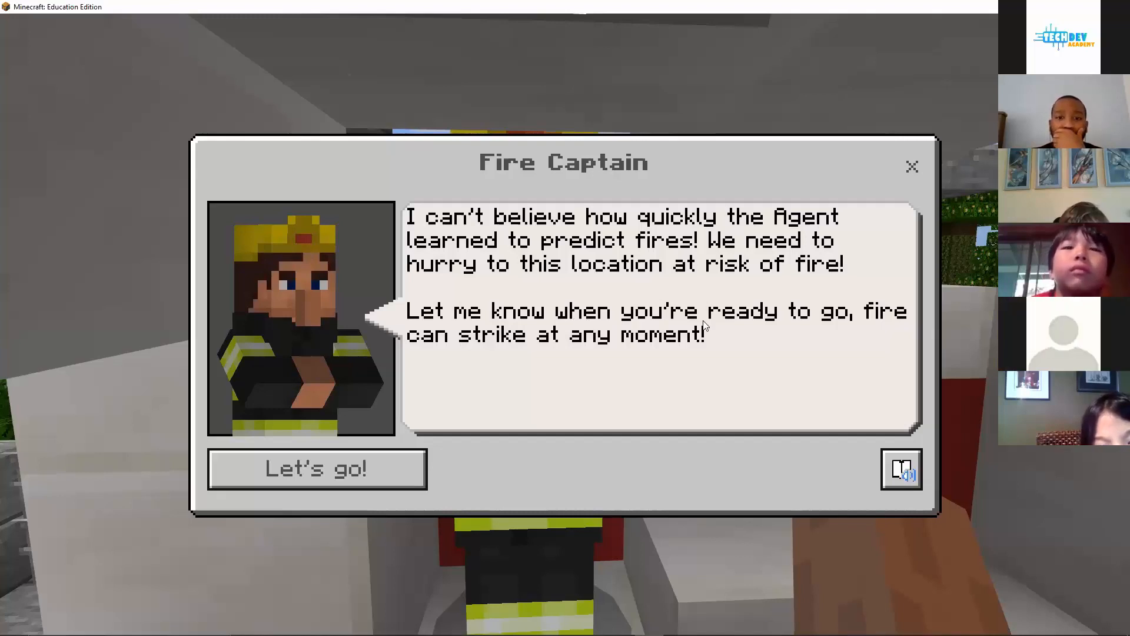
mouse_move(381, 469)
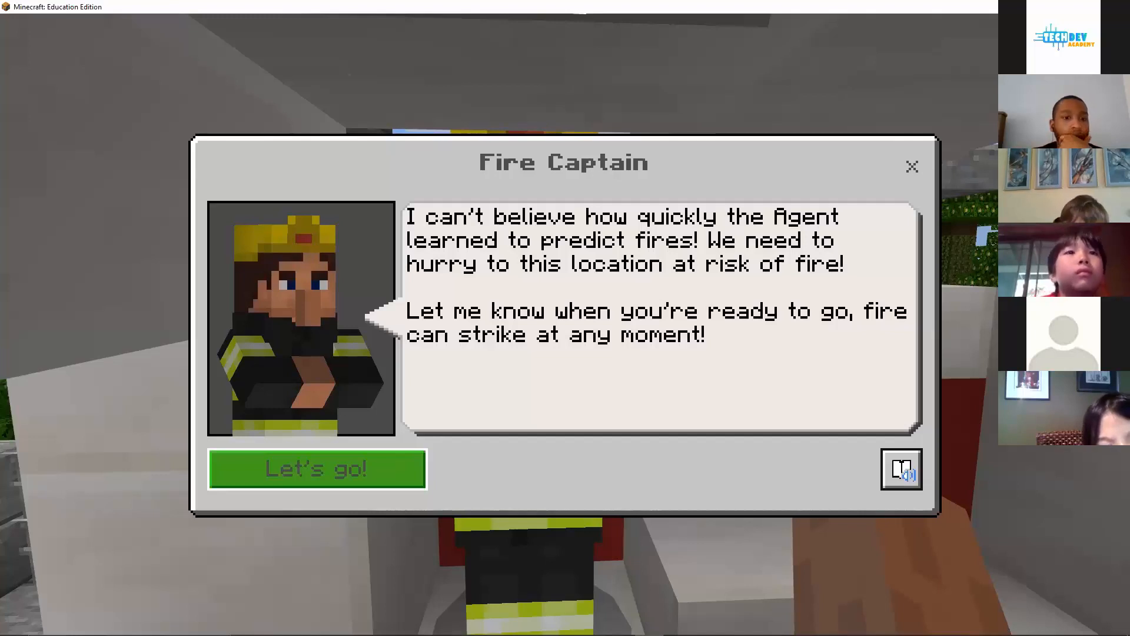
click(317, 469)
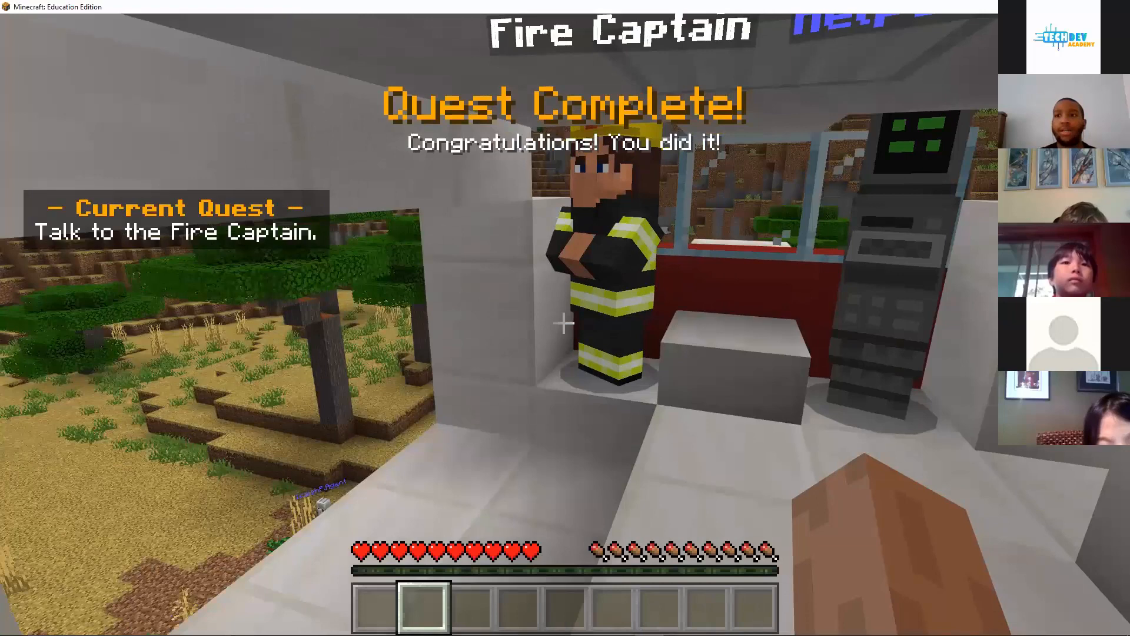
key(e)
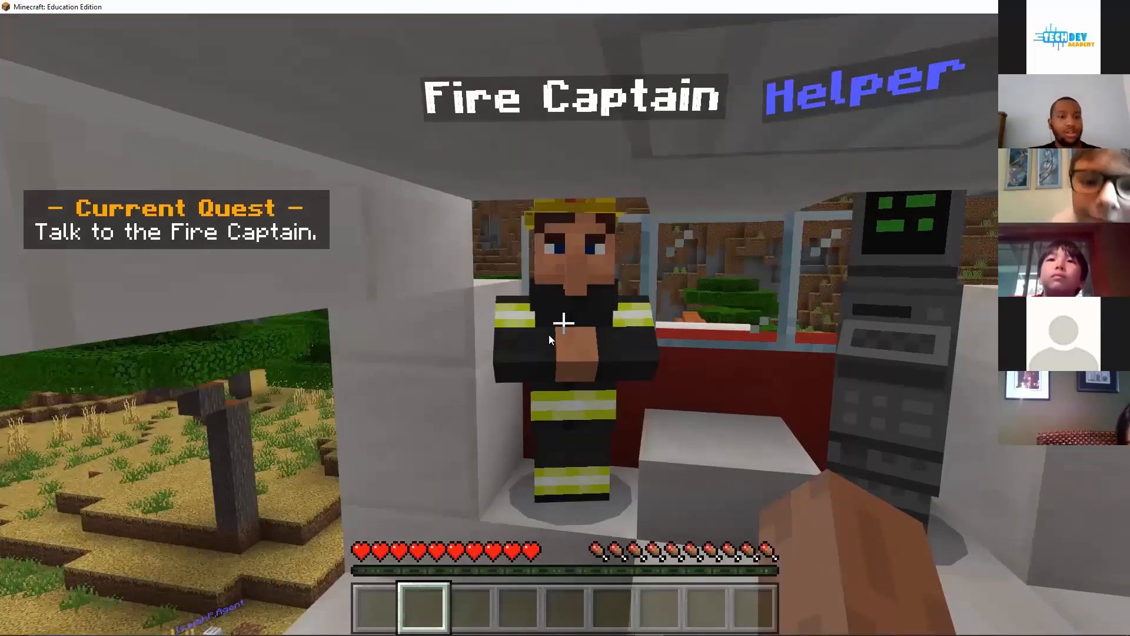
Speak to the Fire Captain again for orders to clear the dry brush line
click(562, 339)
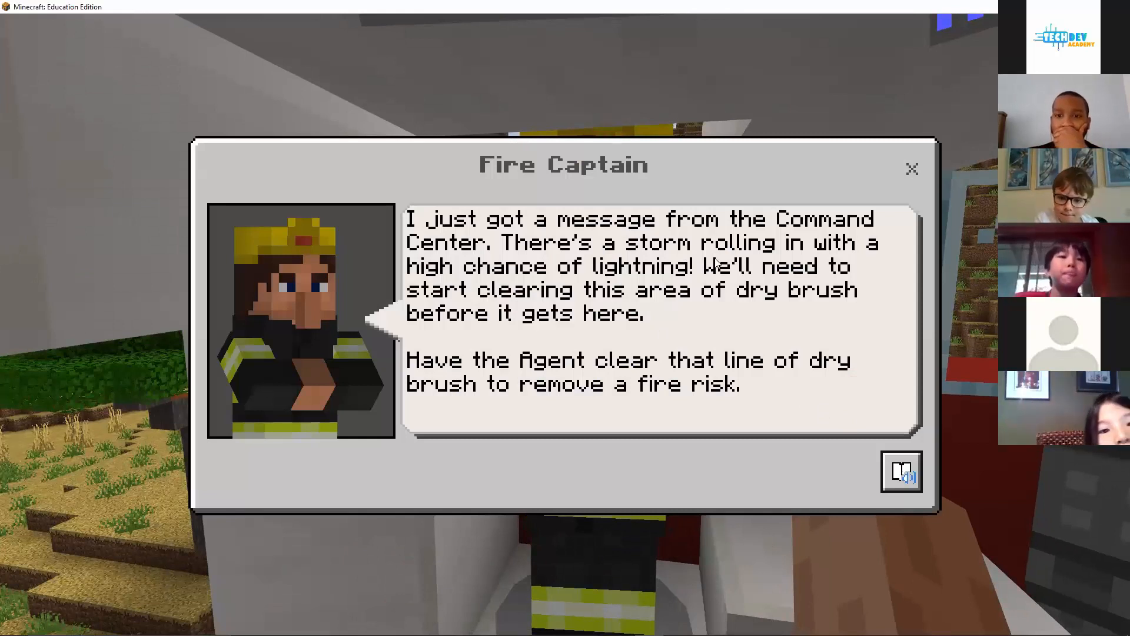
mouse_move(769, 231)
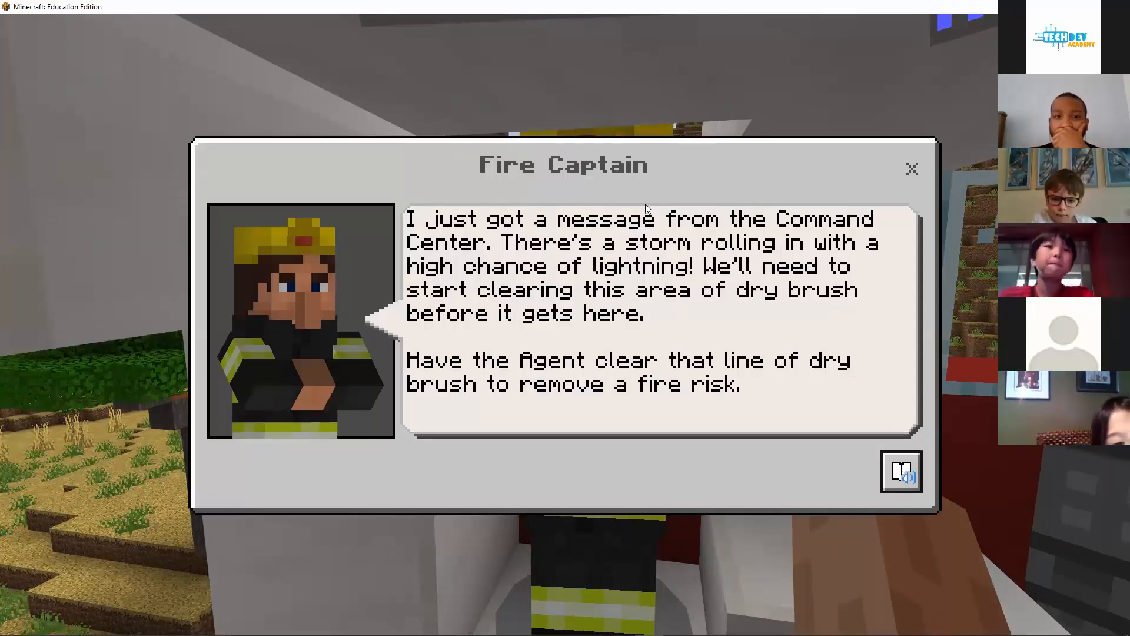
mouse_move(753, 177)
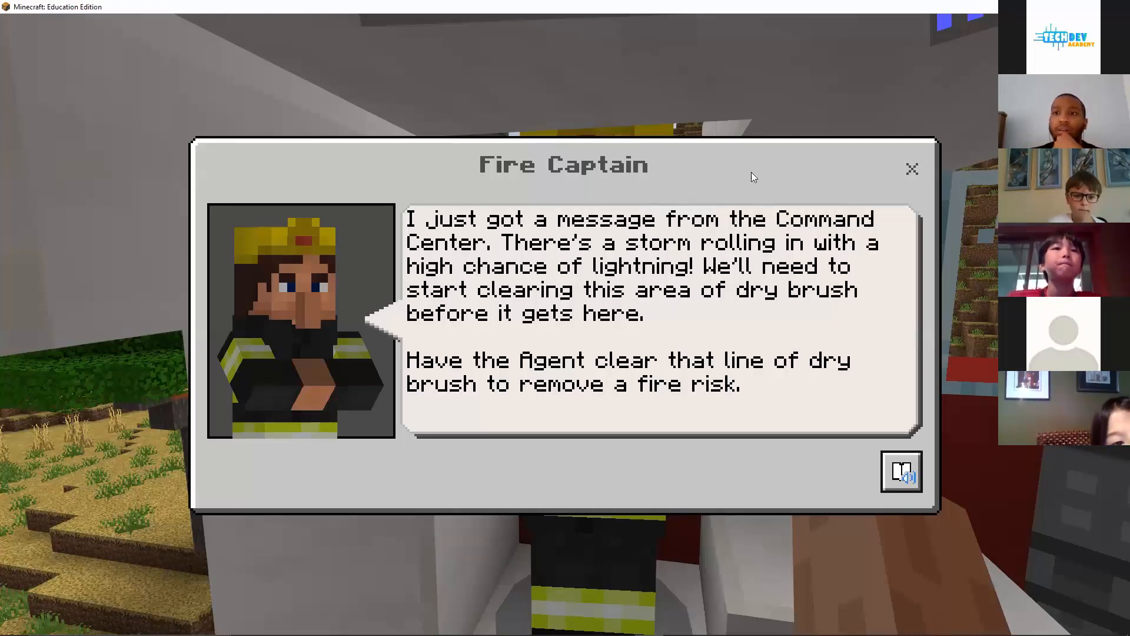
mouse_move(843, 183)
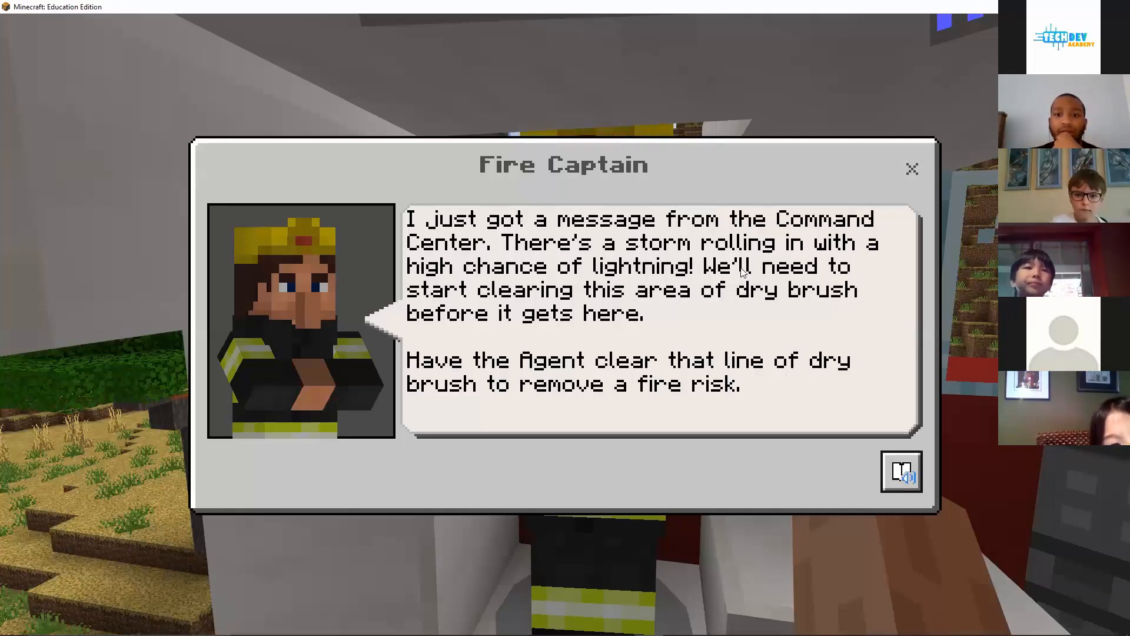
mouse_move(758, 308)
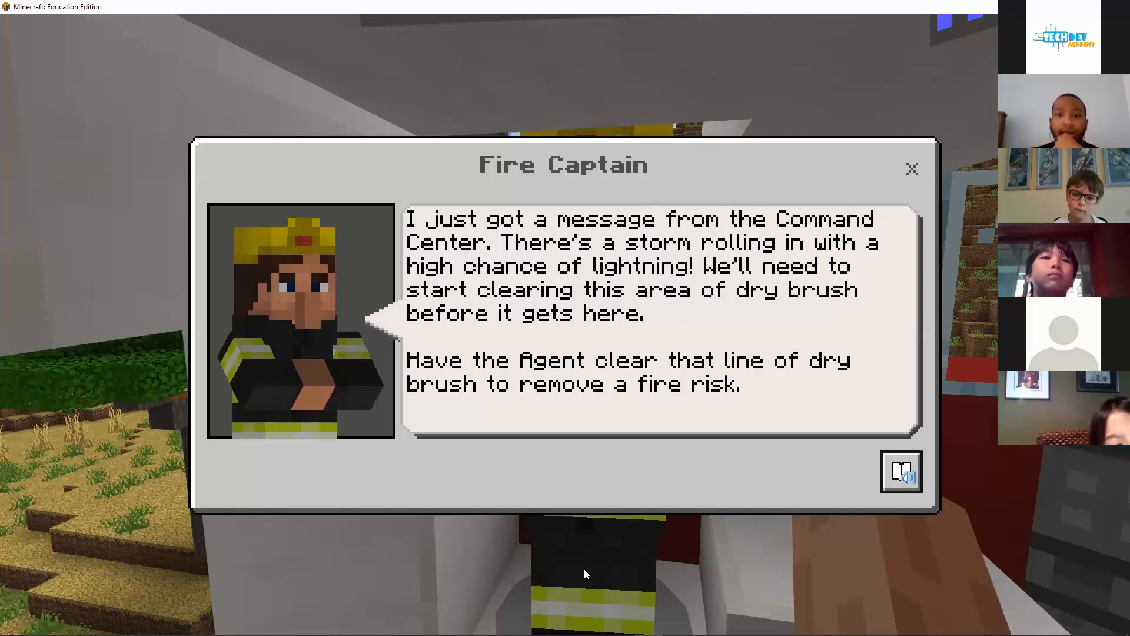
mouse_move(643, 483)
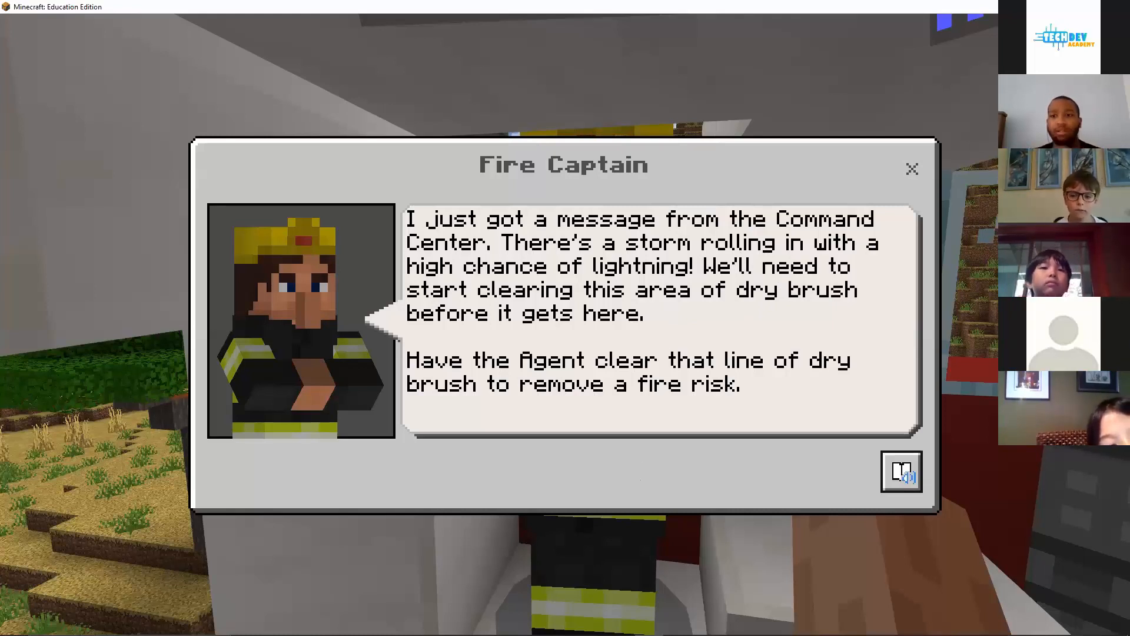
Dismiss the Fire Captain's message and launch Code Builder overlooking the dry brush row
click(912, 168)
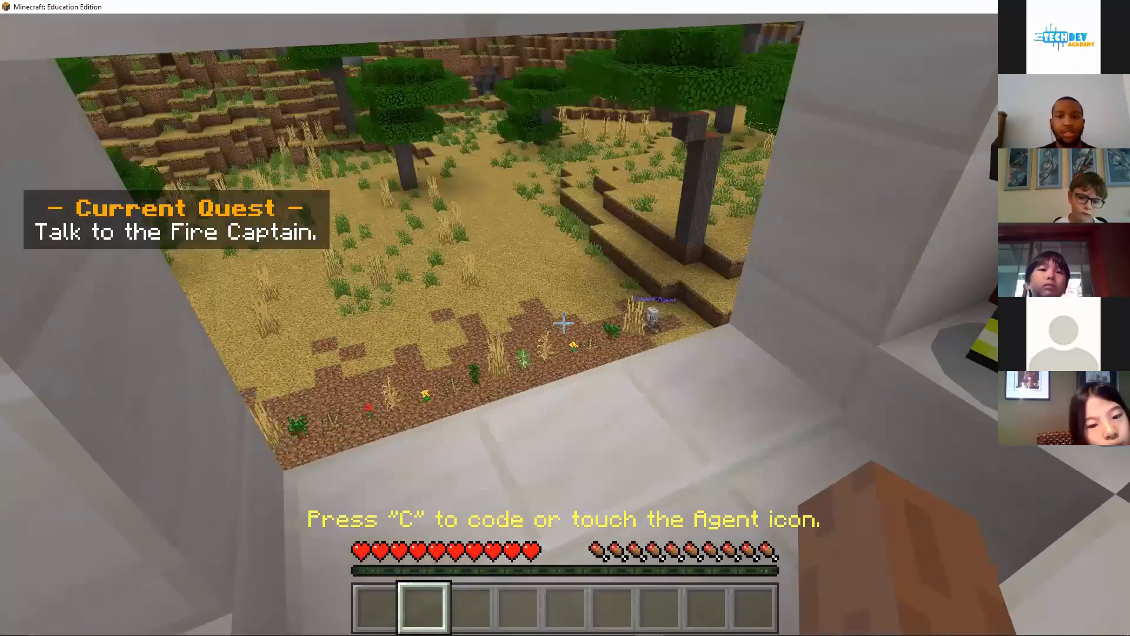
mouse_move(632, 323)
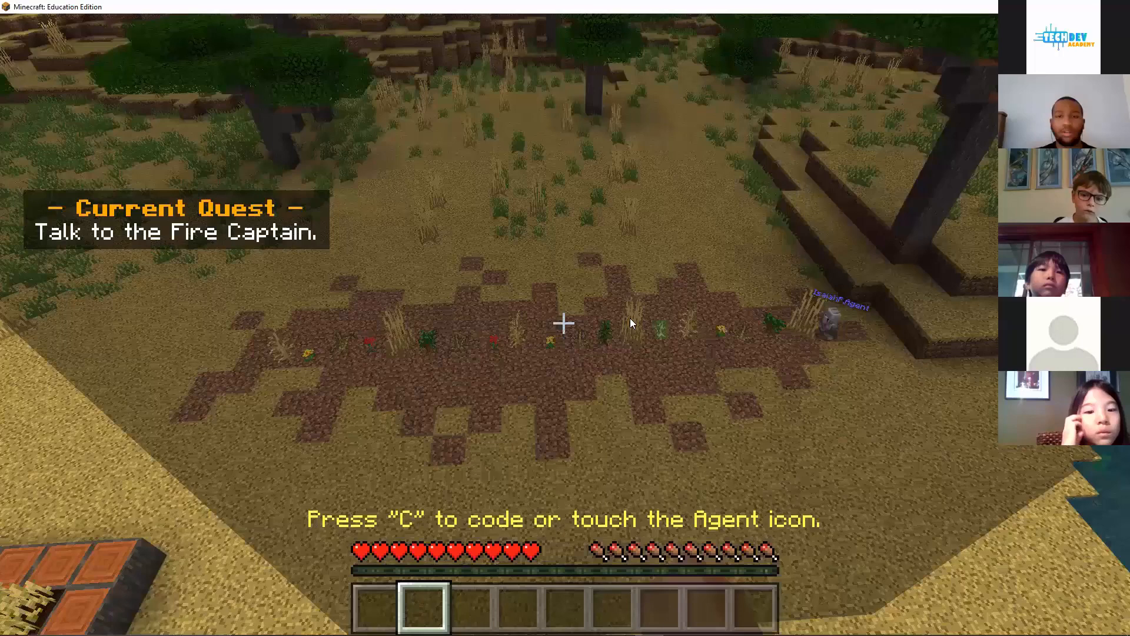
key(c)
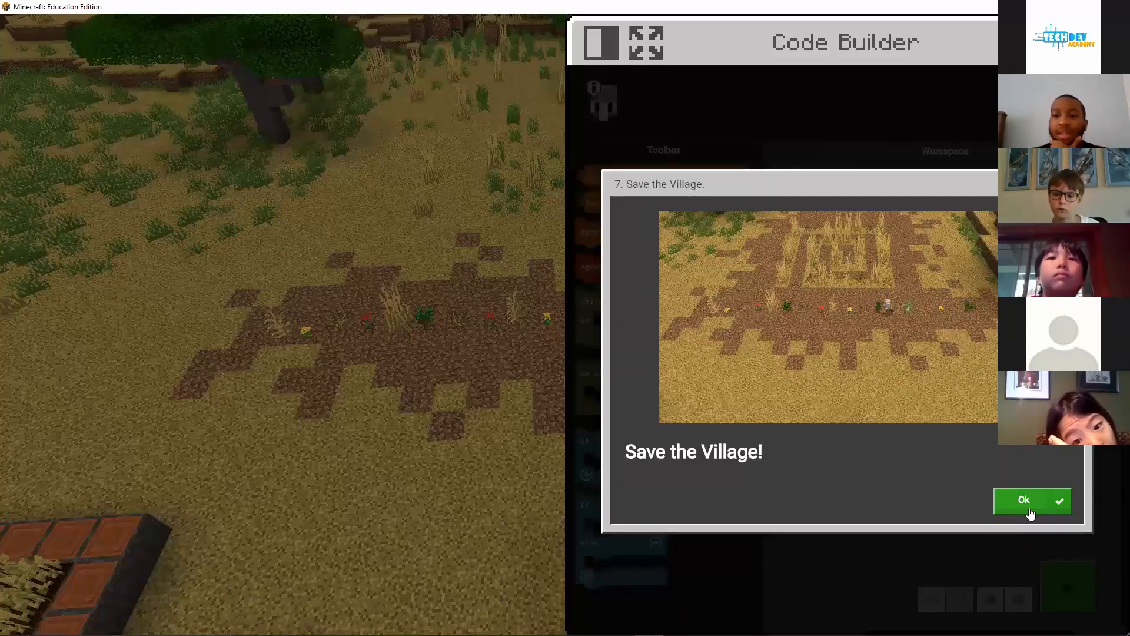
Dismiss the 'Save the Village!' popup and rearrange the starter on-start/while/if blocks
click(1032, 500)
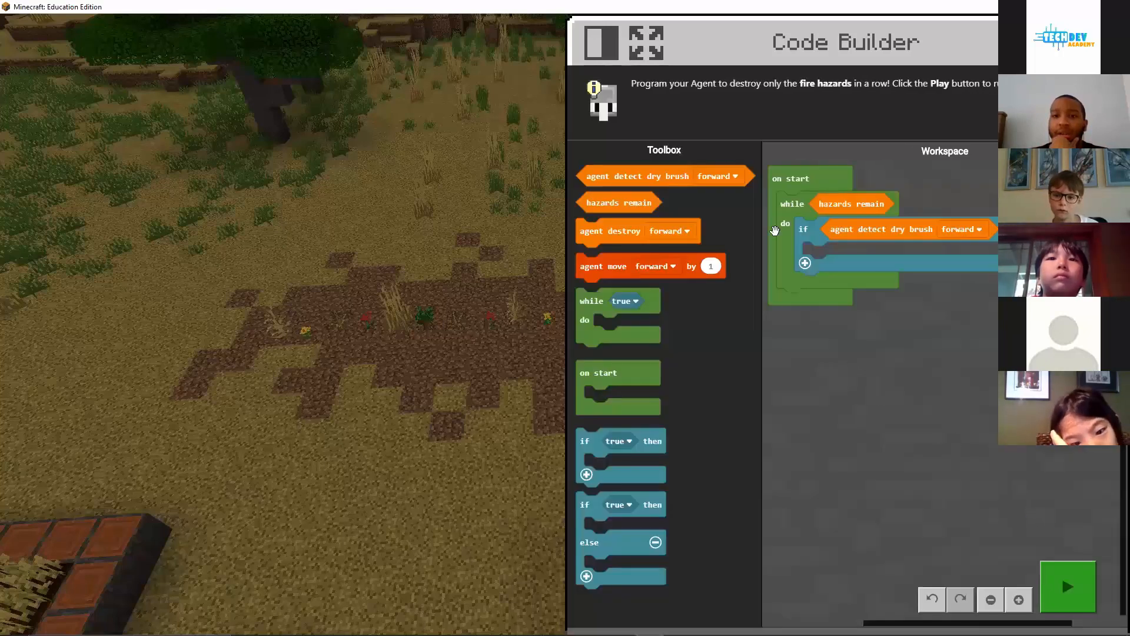
mouse_move(750, 94)
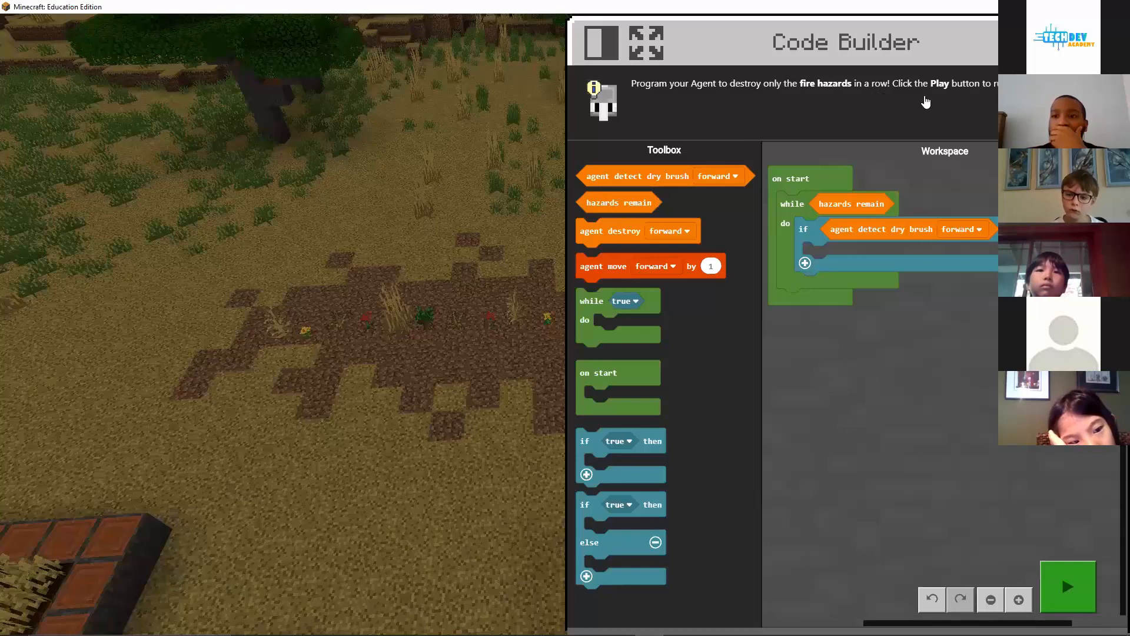
mouse_move(951, 139)
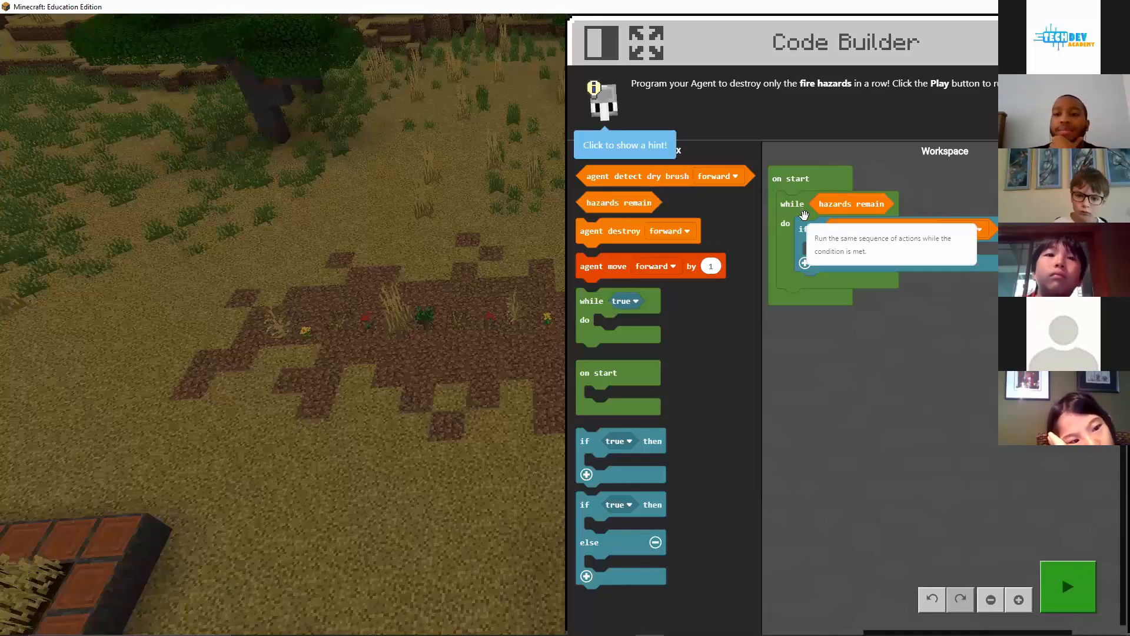
drag(652, 176, 901, 229)
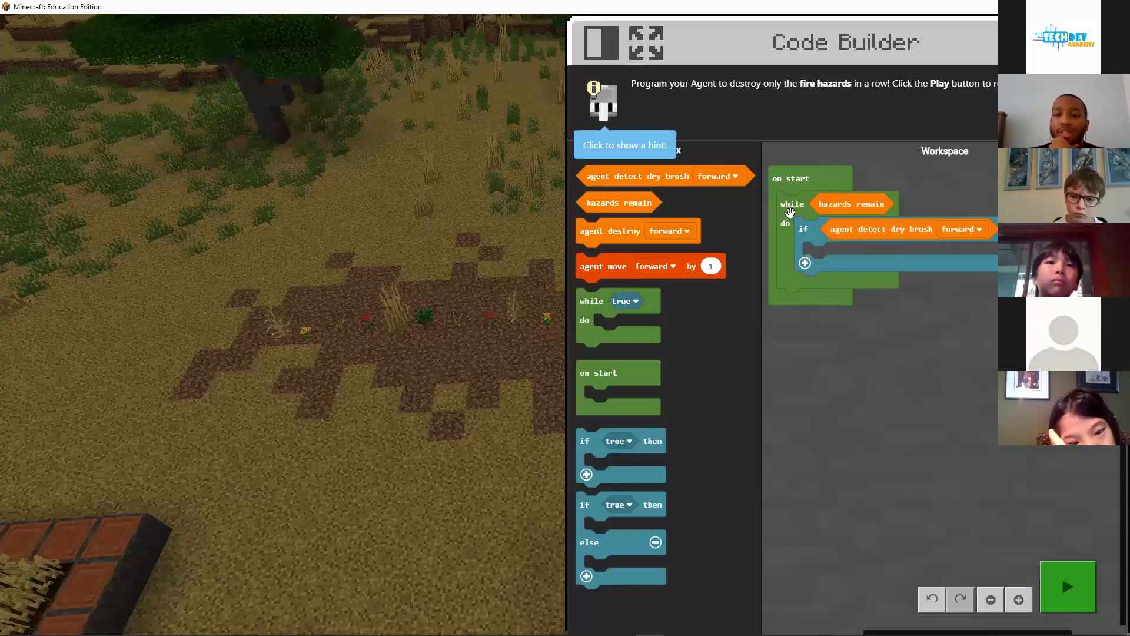
mouse_move(792, 217)
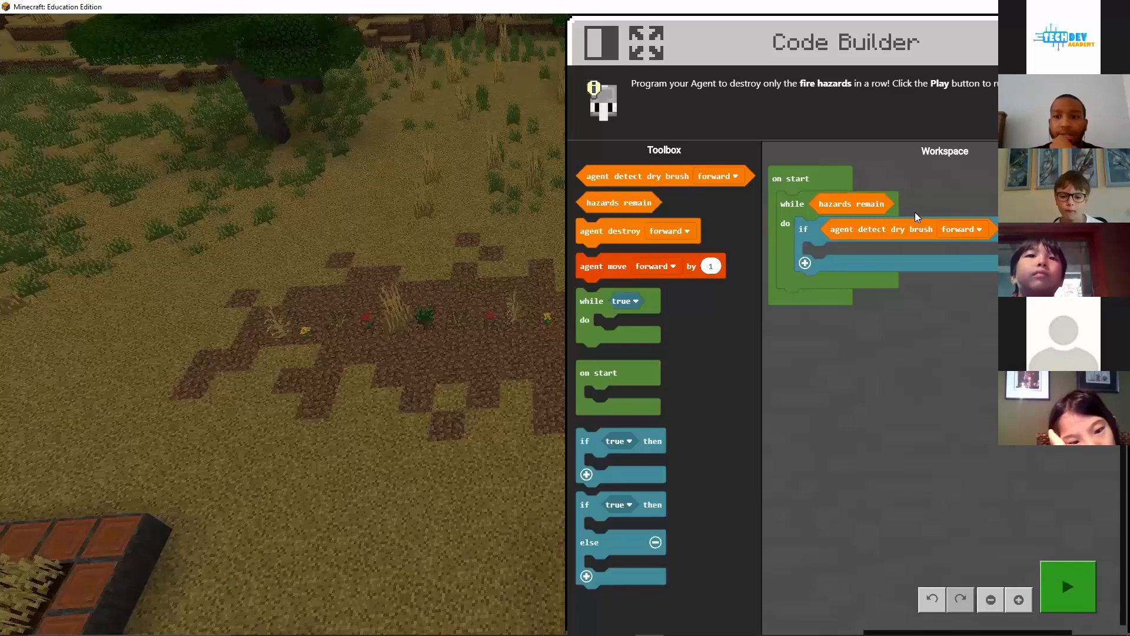
mouse_move(864, 211)
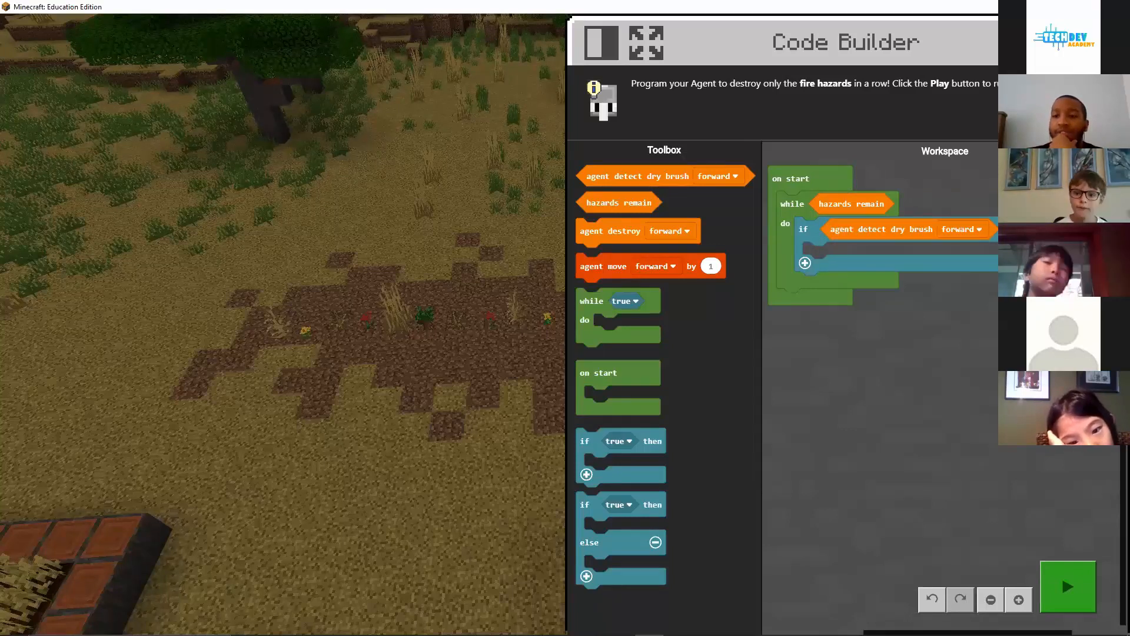
mouse_move(809, 235)
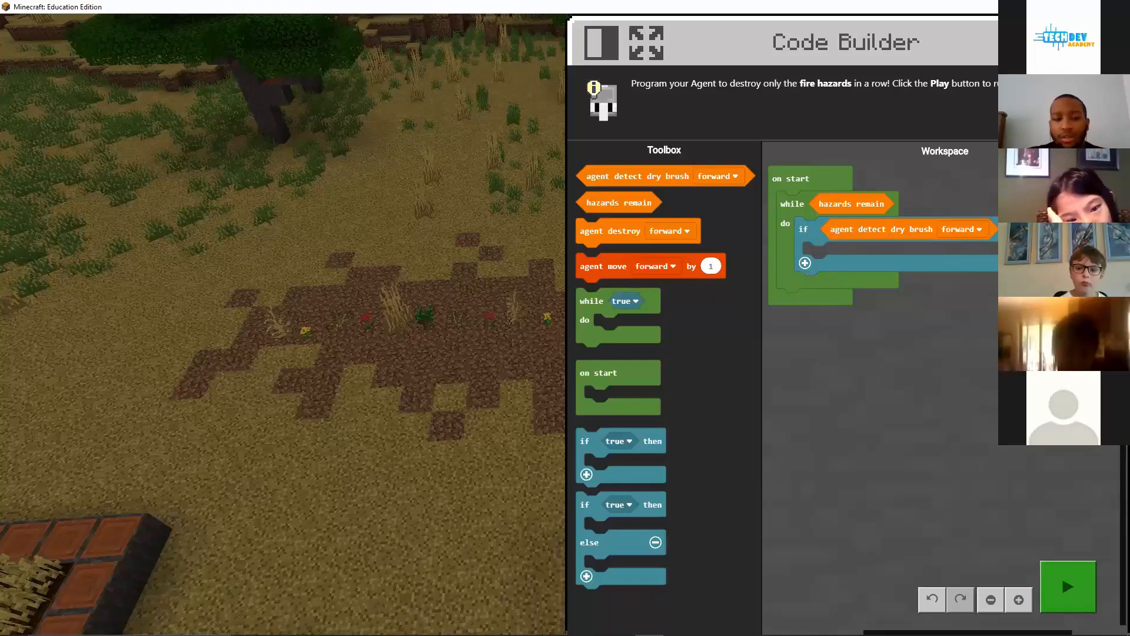
mouse_move(828, 281)
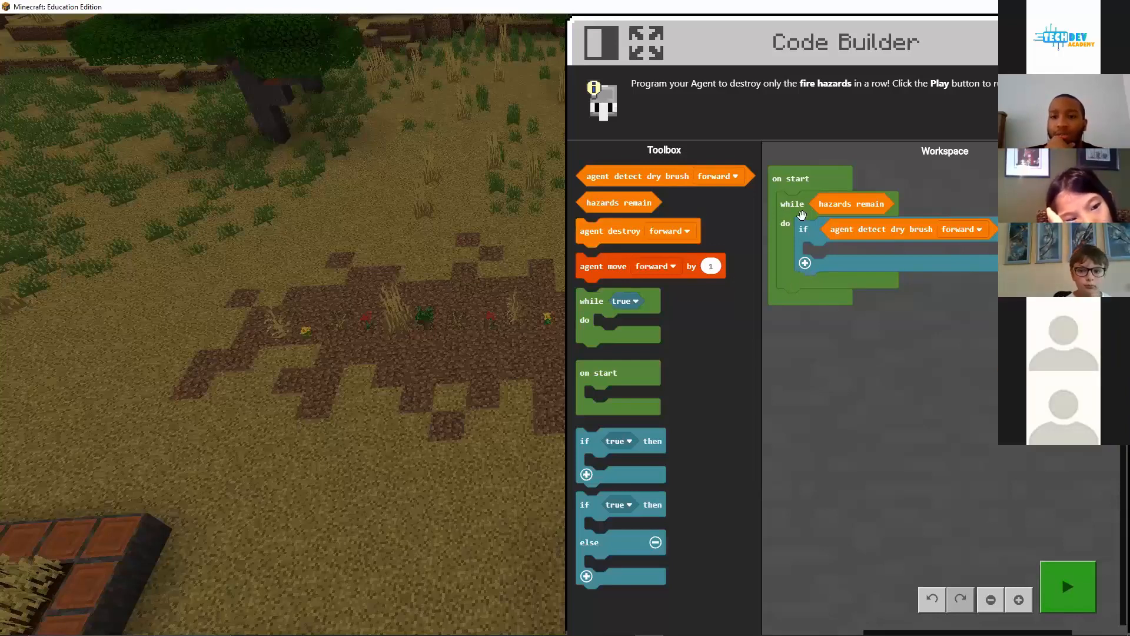
mouse_move(769, 267)
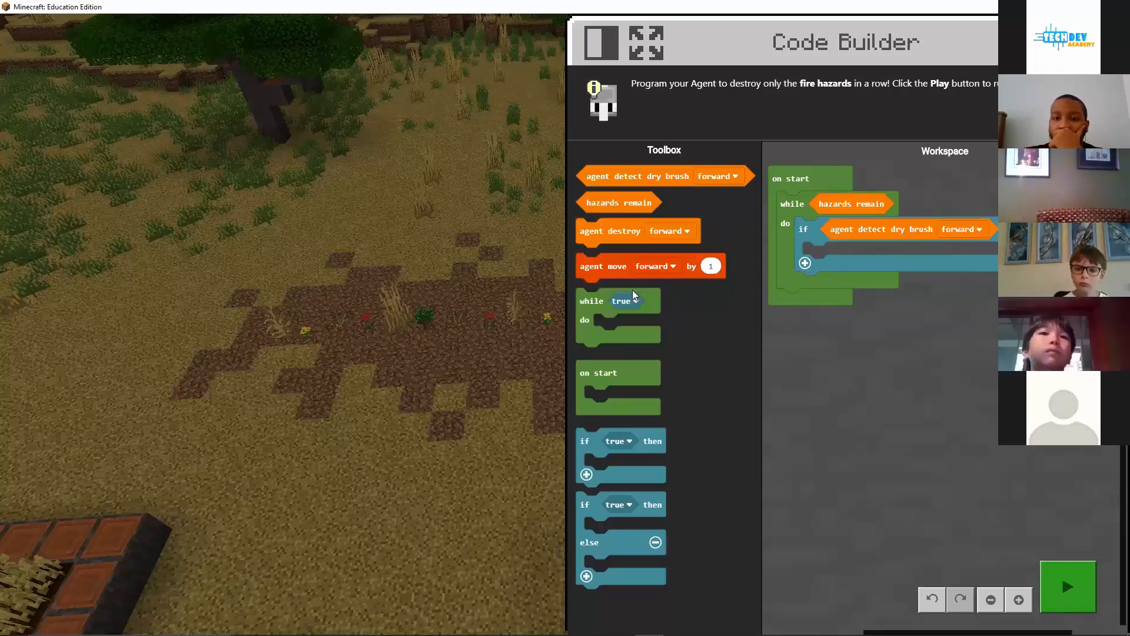
Place 'agent destroy forward' inside the if block and run the program
drag(627, 231, 865, 254)
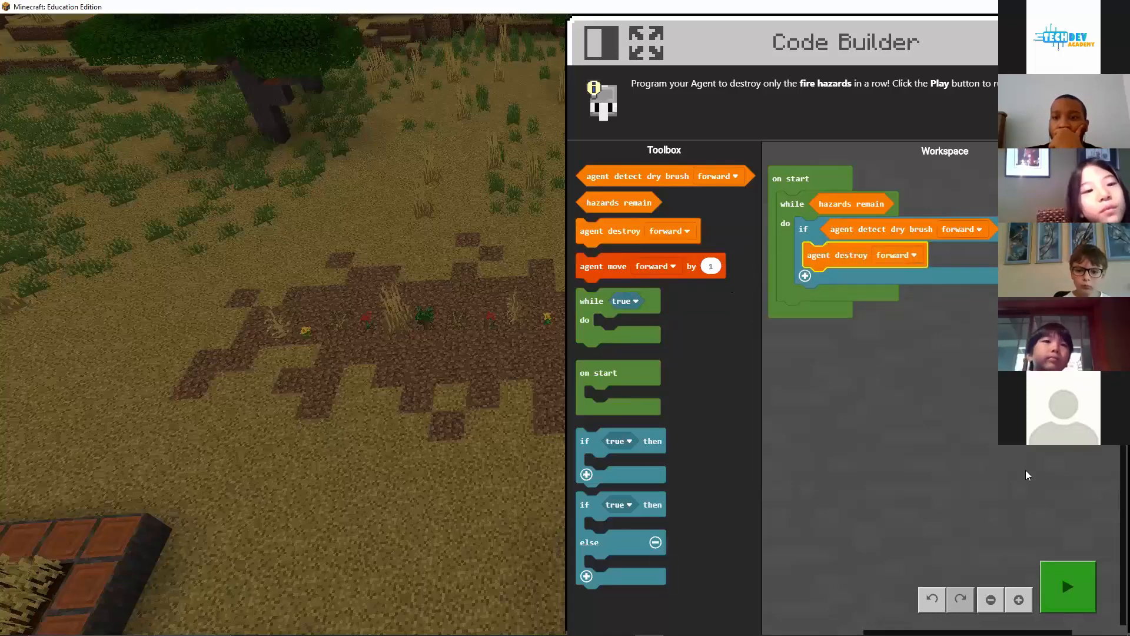
click(1068, 587)
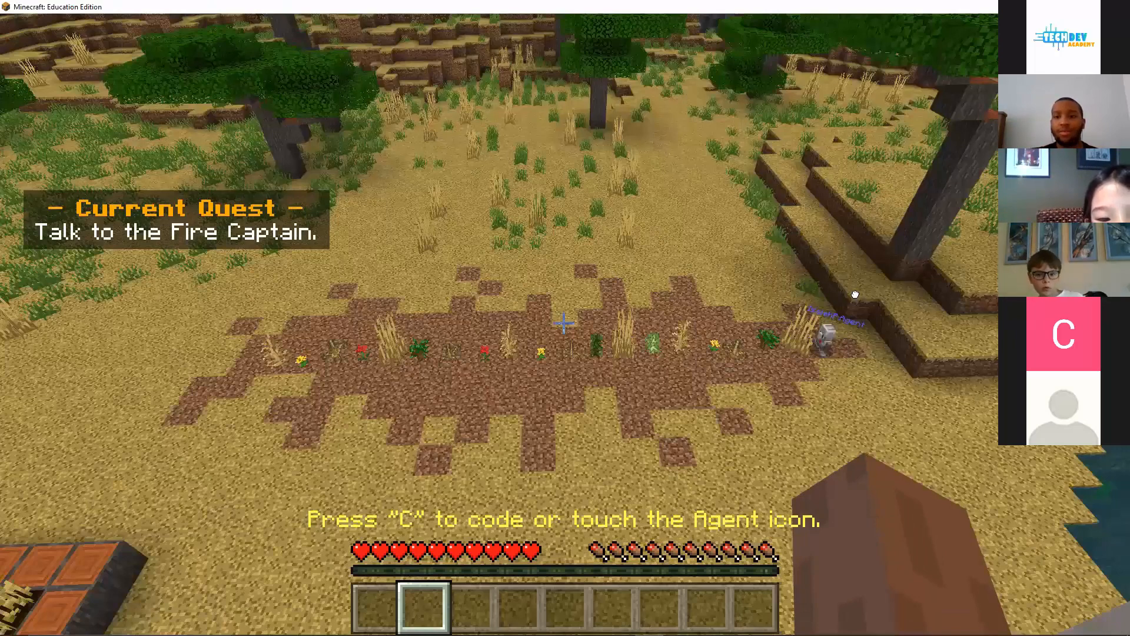
Run the dry-brush program, get 'Try again', and reopen Code Builder
key(c)
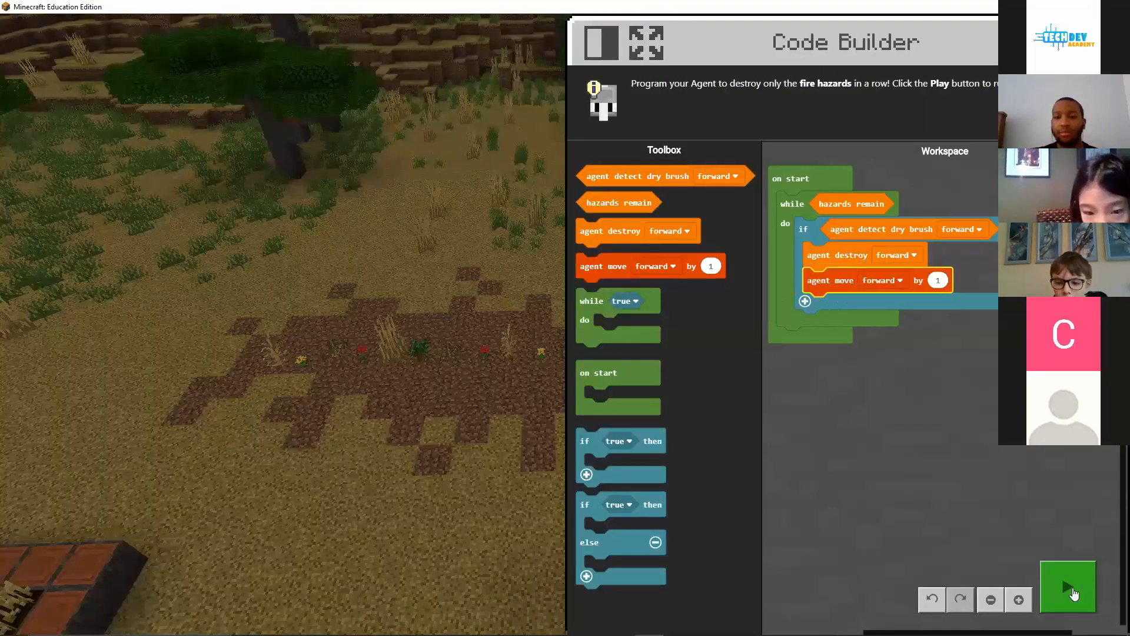
click(1068, 587)
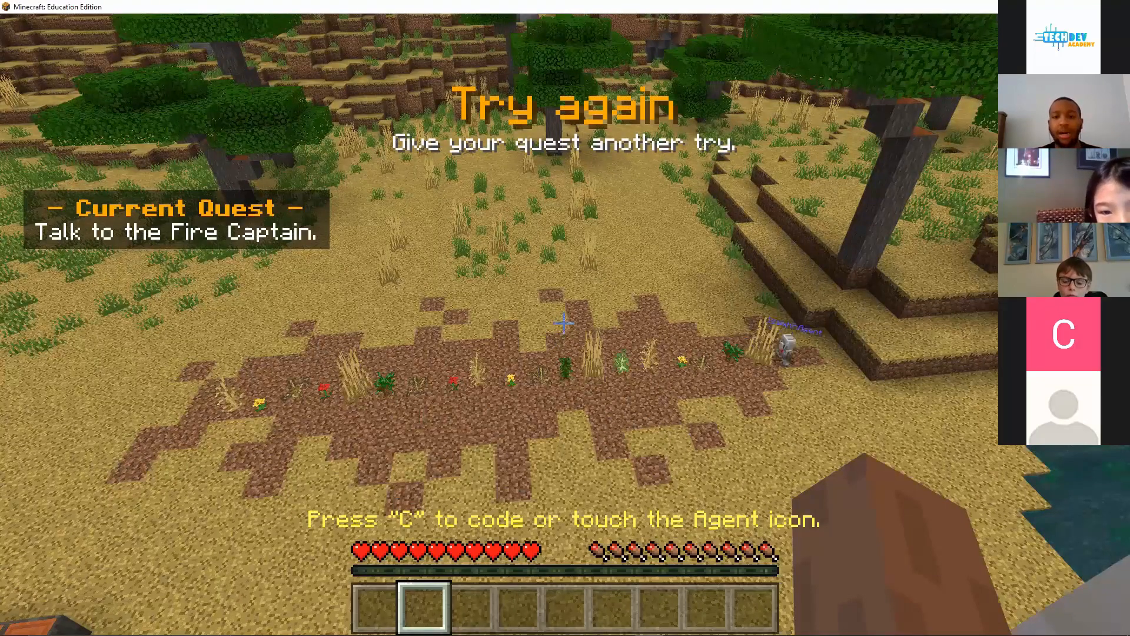
key(c)
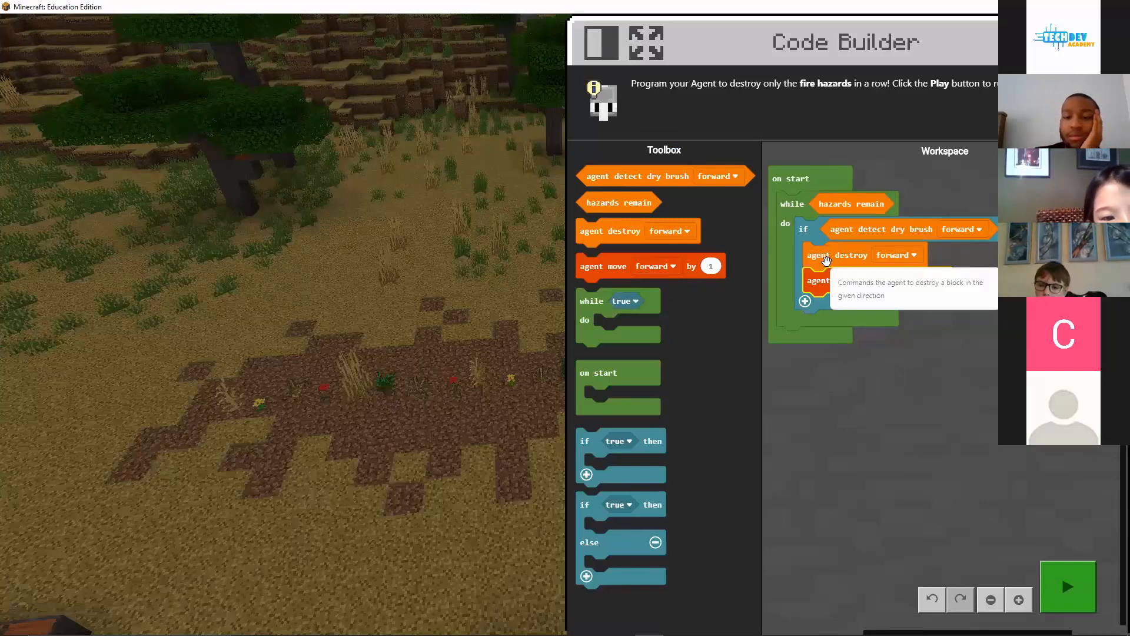
Move 'agent move forward by 1' below the if block and rerun the program
drag(649, 266, 865, 280)
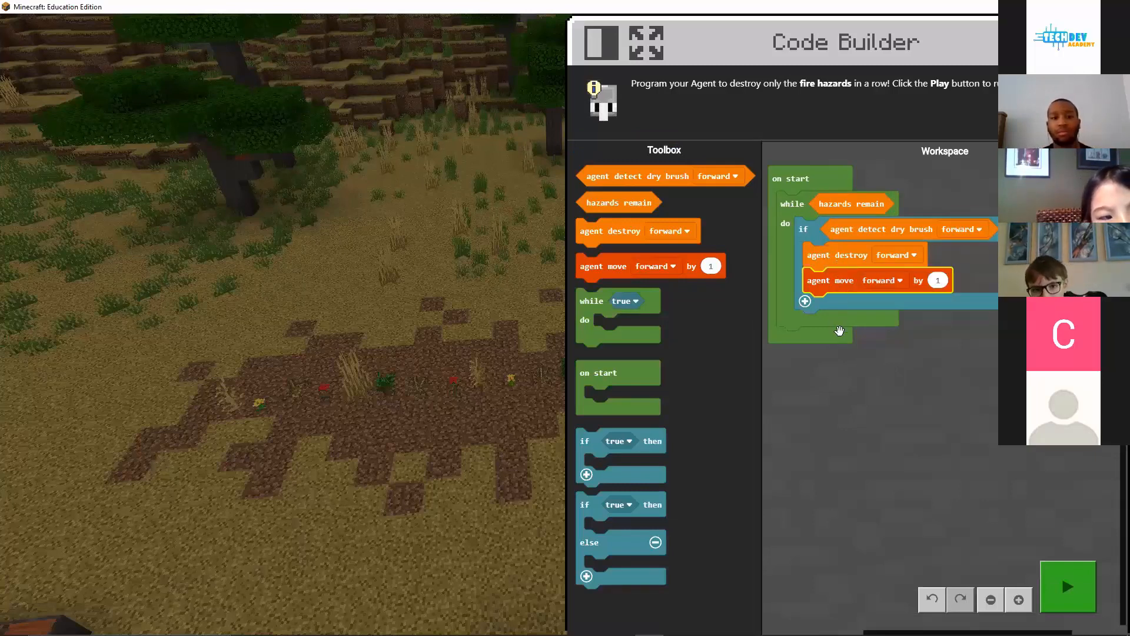
mouse_move(839, 329)
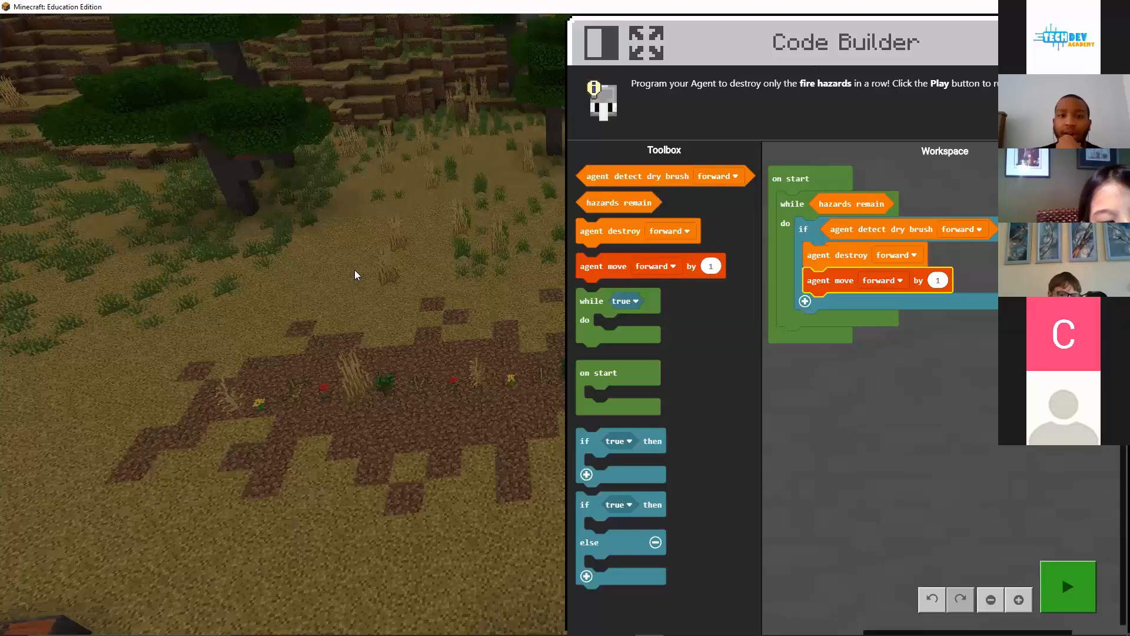
mouse_move(830, 323)
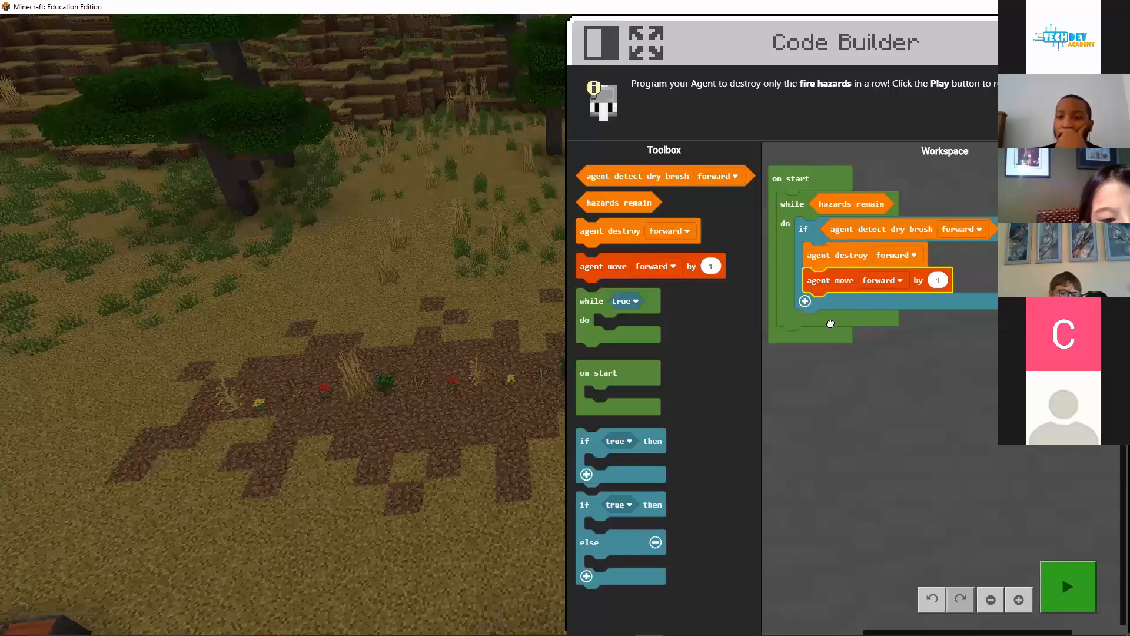
drag(828, 279, 821, 297)
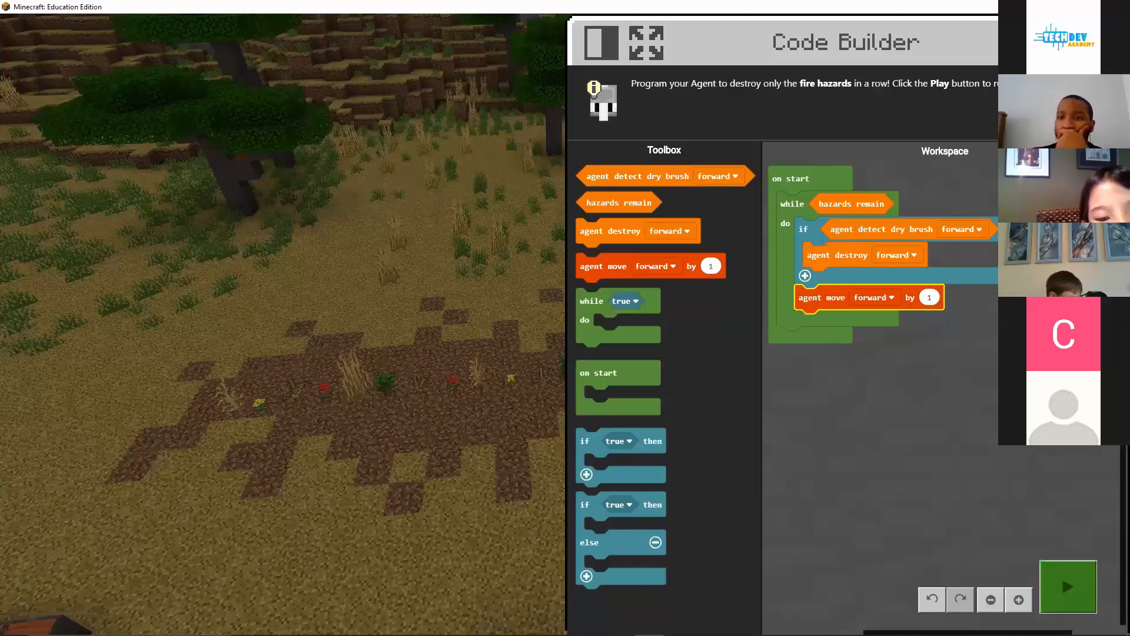
click(1067, 586)
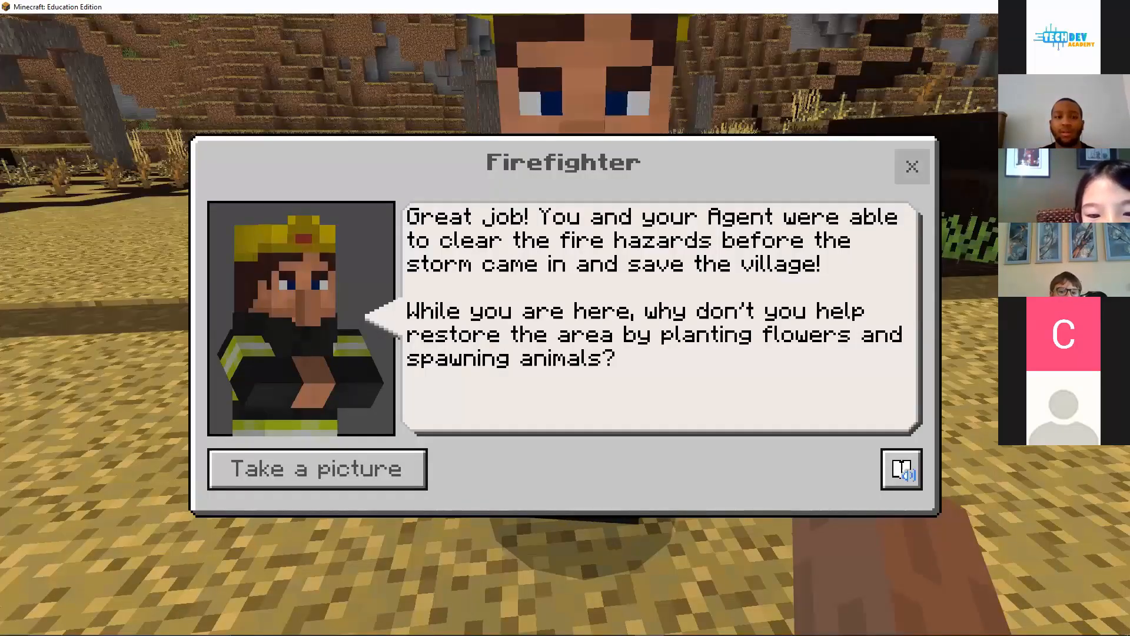
Close the Firefighter's congratulations and dismiss the Reforestation Process popup in Code Builder
click(912, 167)
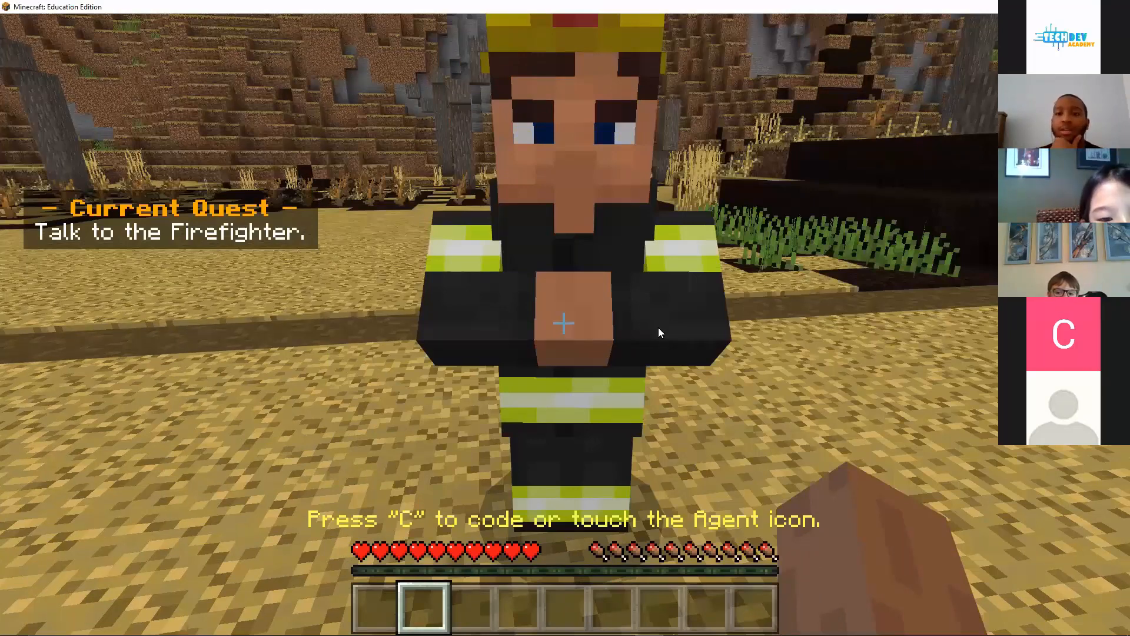
key(c)
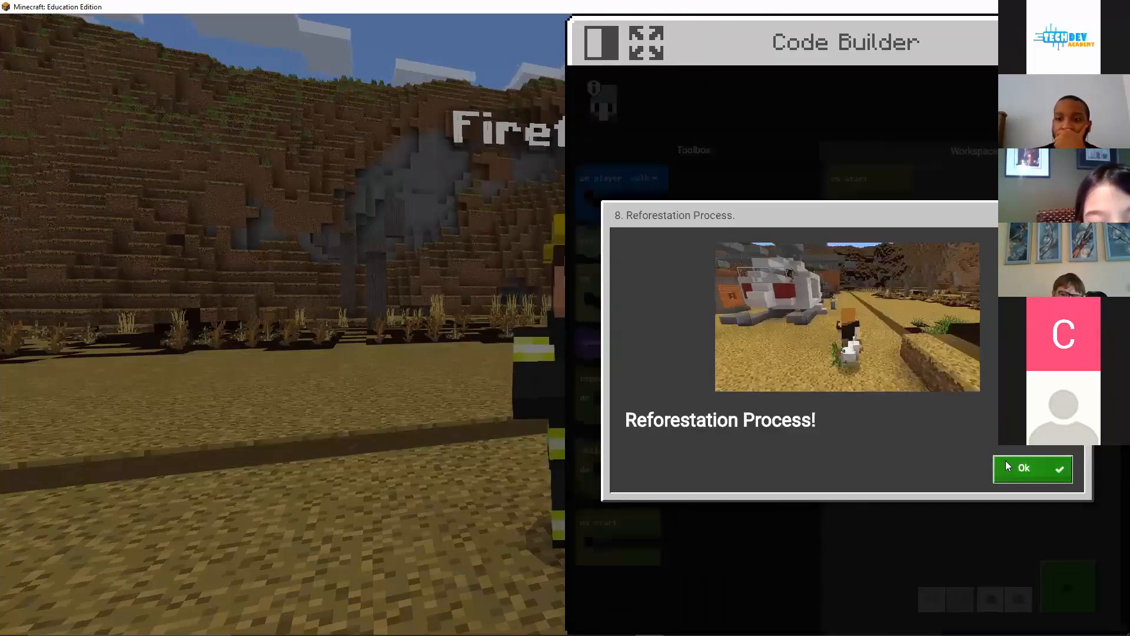
click(1023, 468)
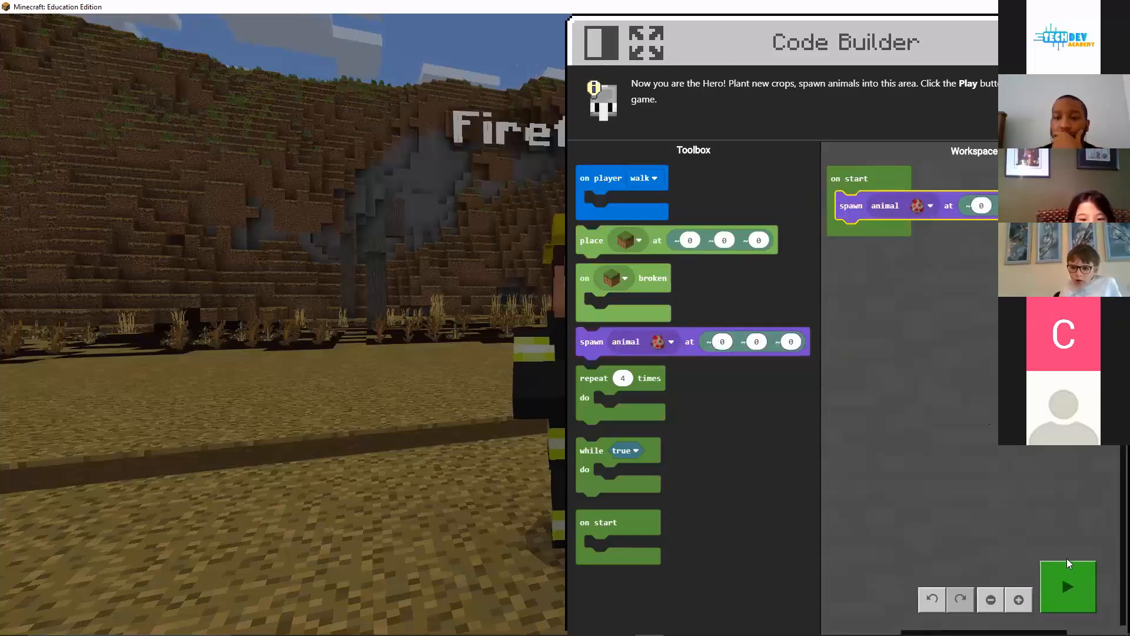
Add an 'on player walk' event and nest the 'spawn animal' block inside it
click(984, 206)
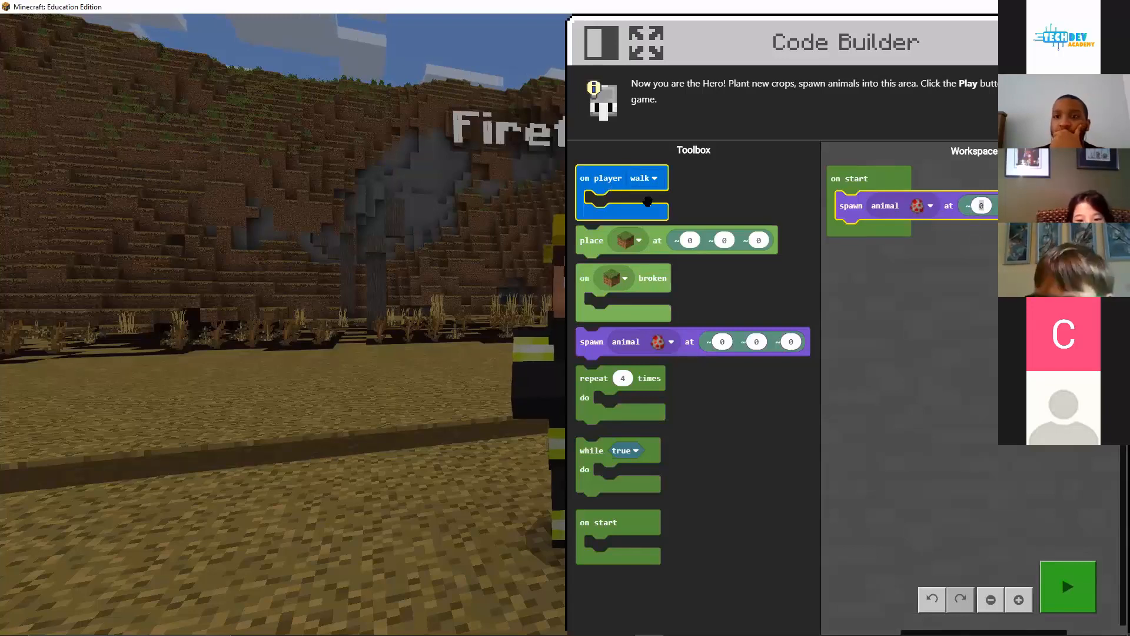
drag(621, 178, 889, 266)
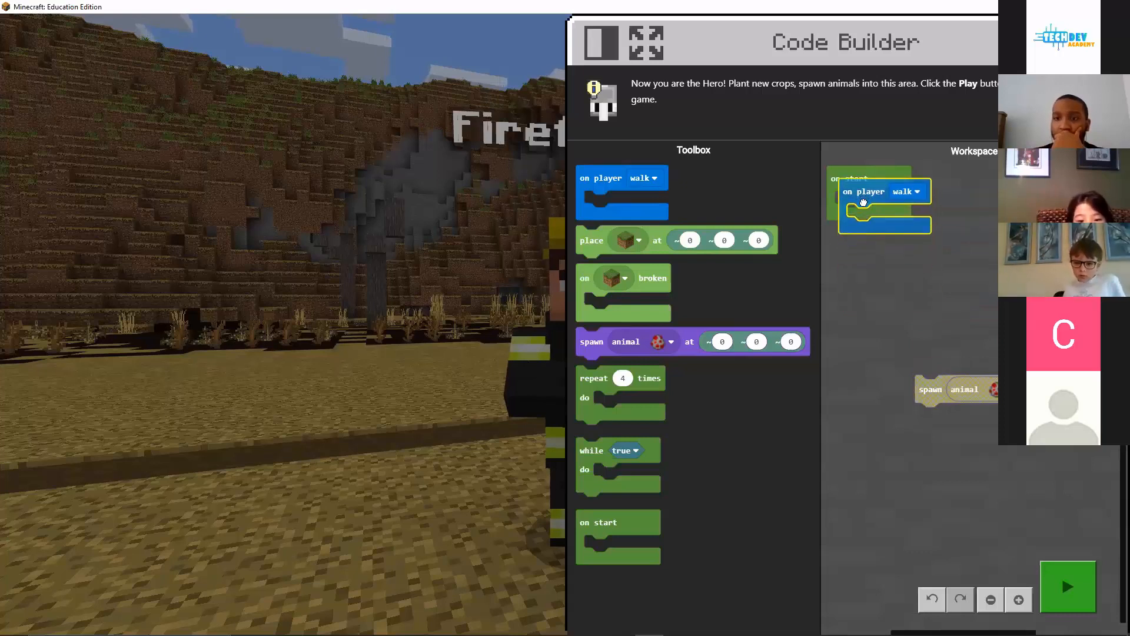
drag(884, 200, 910, 261)
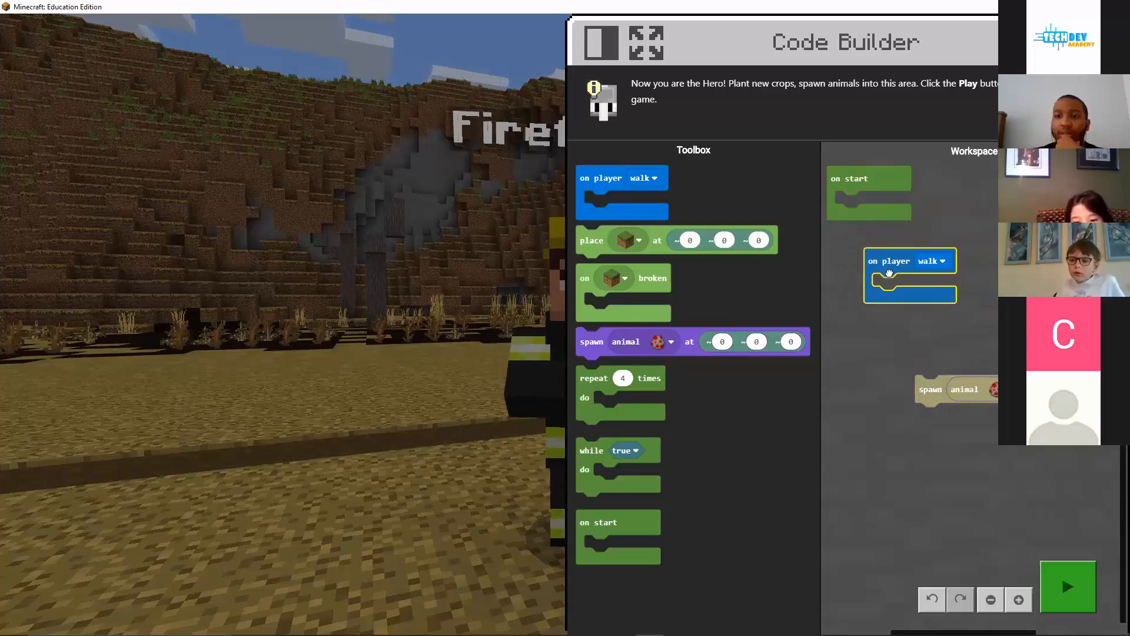
drag(955, 389, 905, 300)
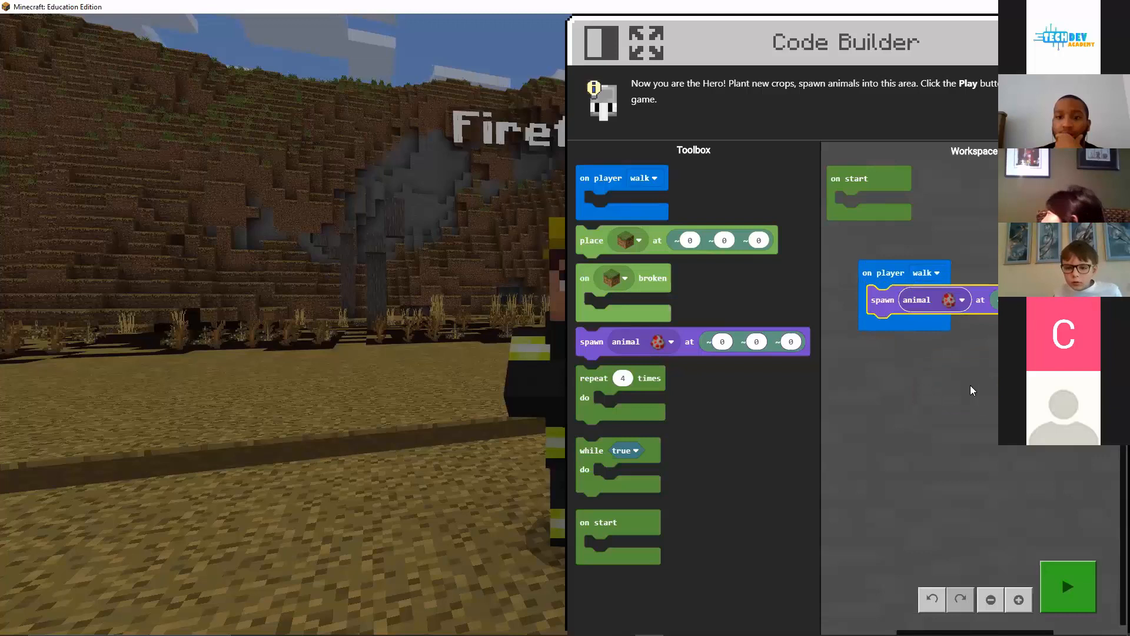
click(927, 273)
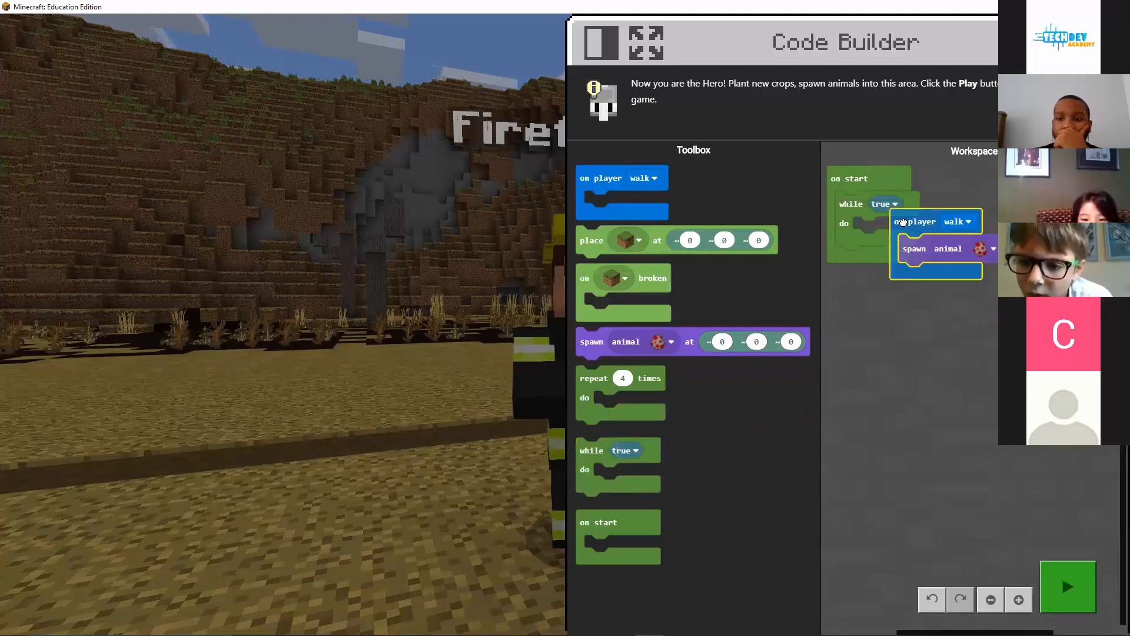
drag(937, 221, 890, 320)
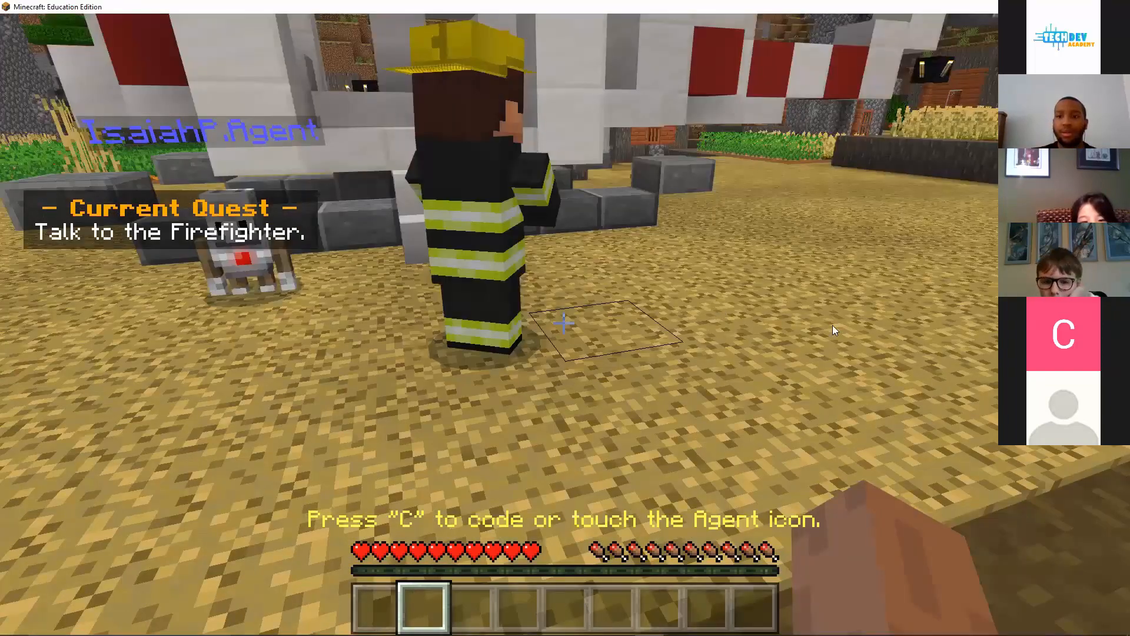
Reopen Code Builder and check the animal dropdown on the spawn animal block
key(c)
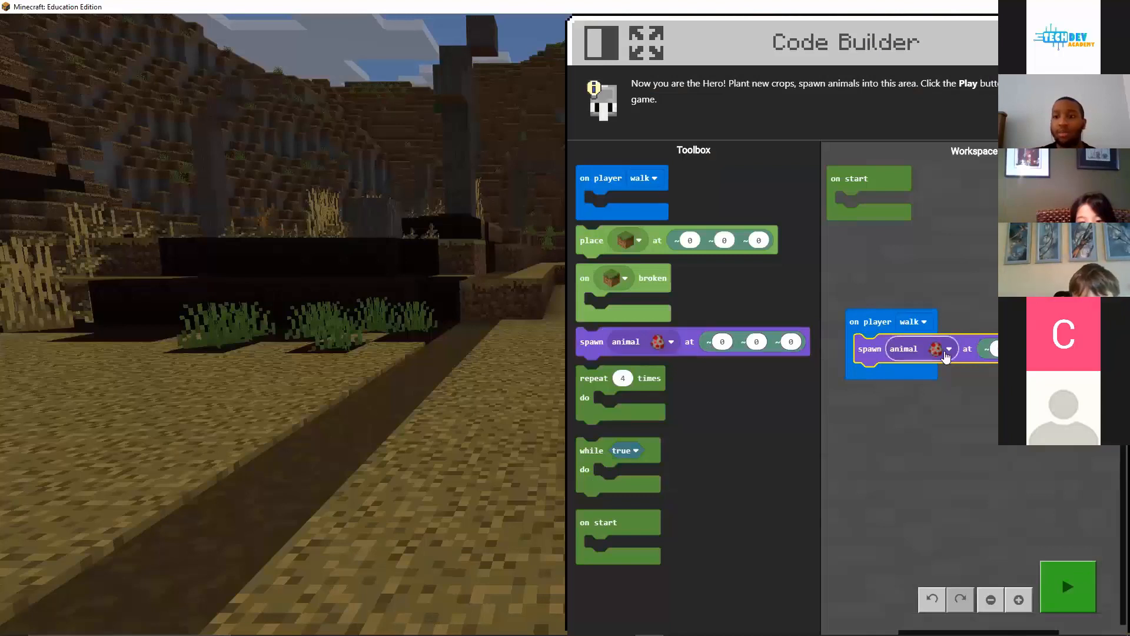
click(948, 349)
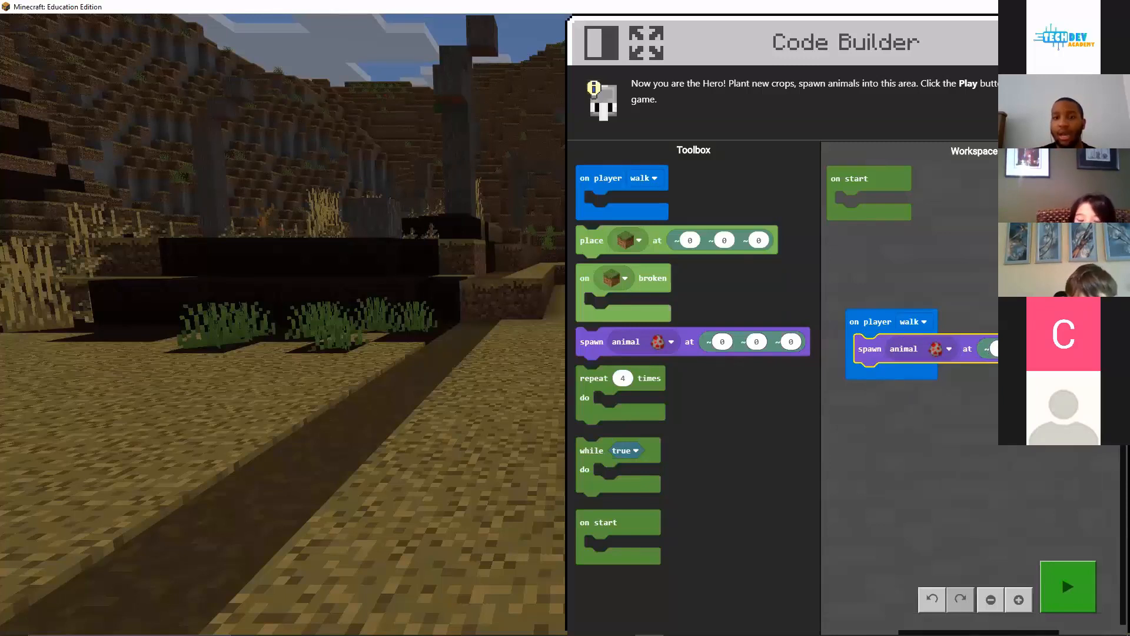
mouse_move(980, 378)
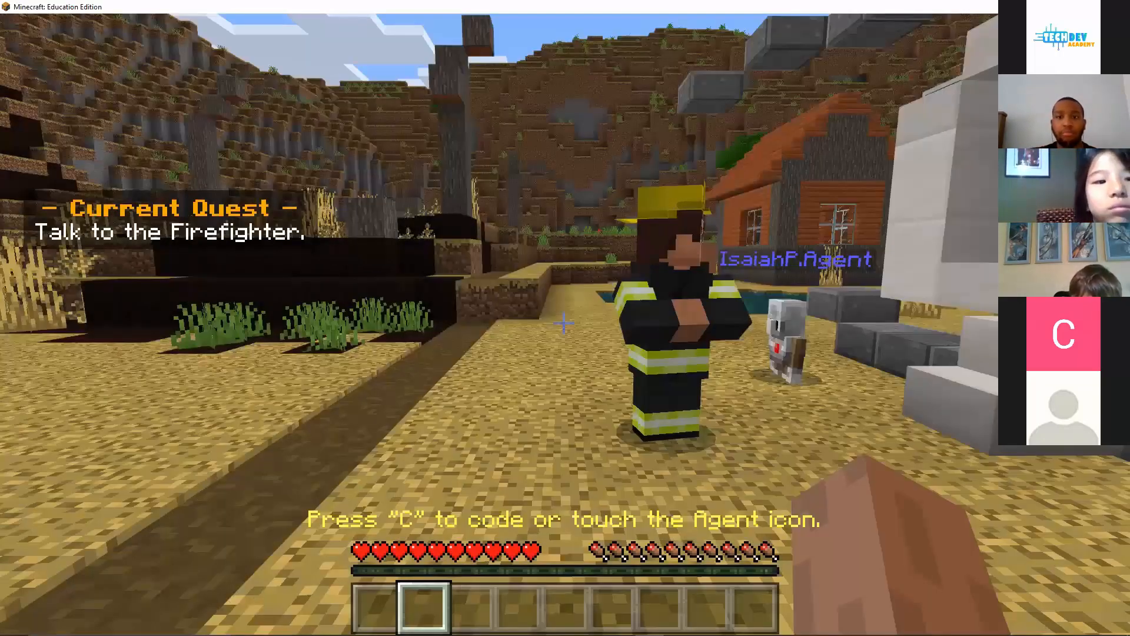
mouse_move(563, 325)
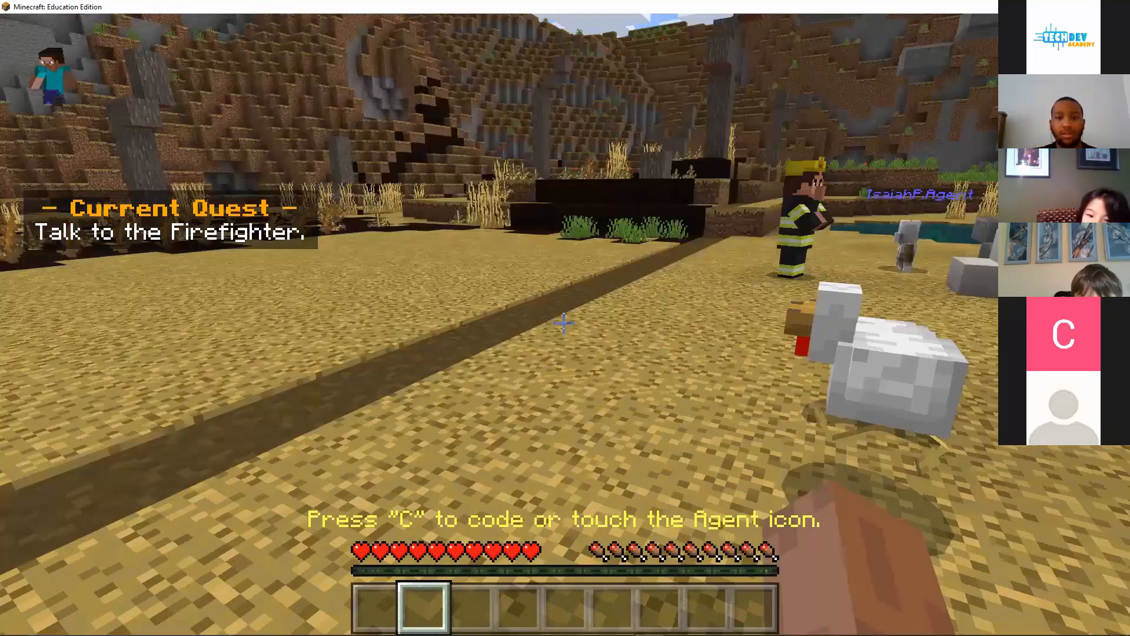
mouse_move(564, 323)
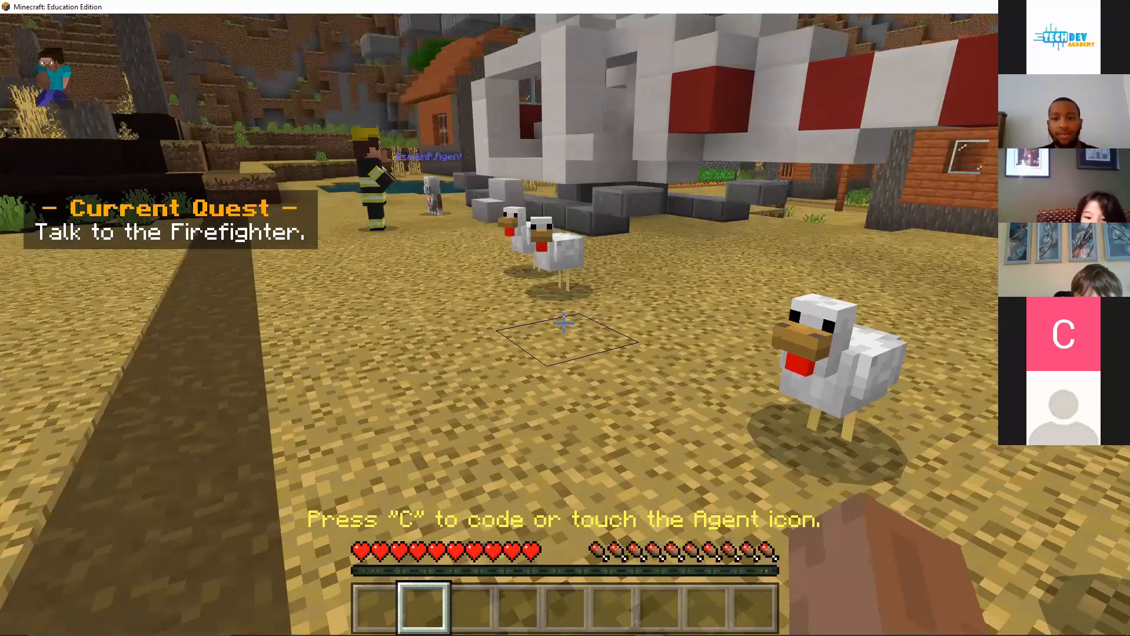